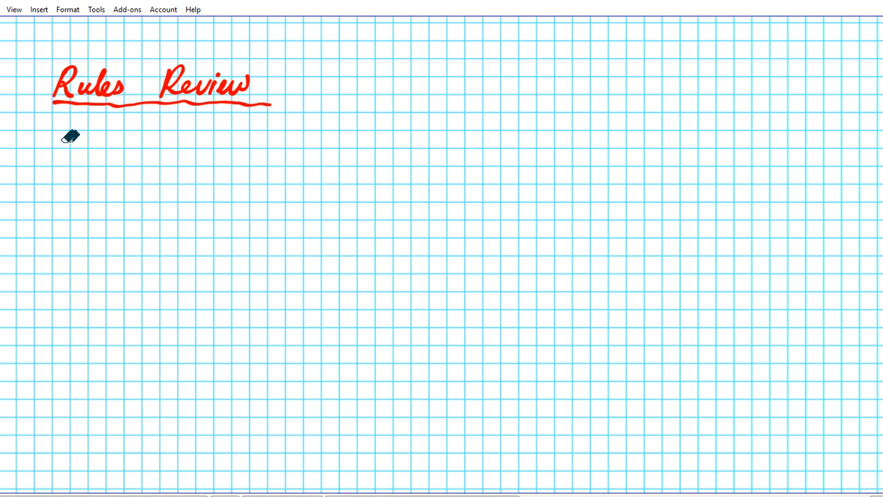
Step: Write rule 1, cscⁿx = (csc x)ⁿ, and rule 2, the power rule [xⁿ]' = nxⁿ⁻¹, in red
{"action": "left_click_drag", "start_coordinate": [60, 145], "coordinate": [61, 172]}
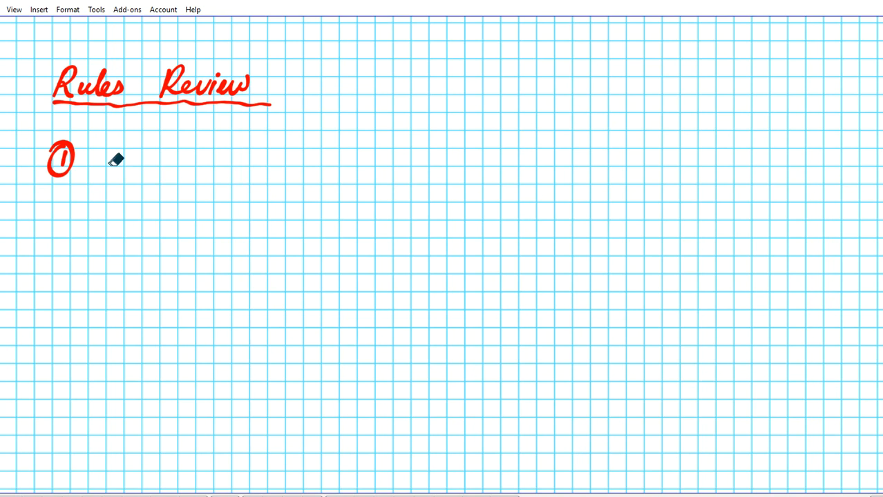
{"action": "mouse_move", "coordinate": [116, 143]}
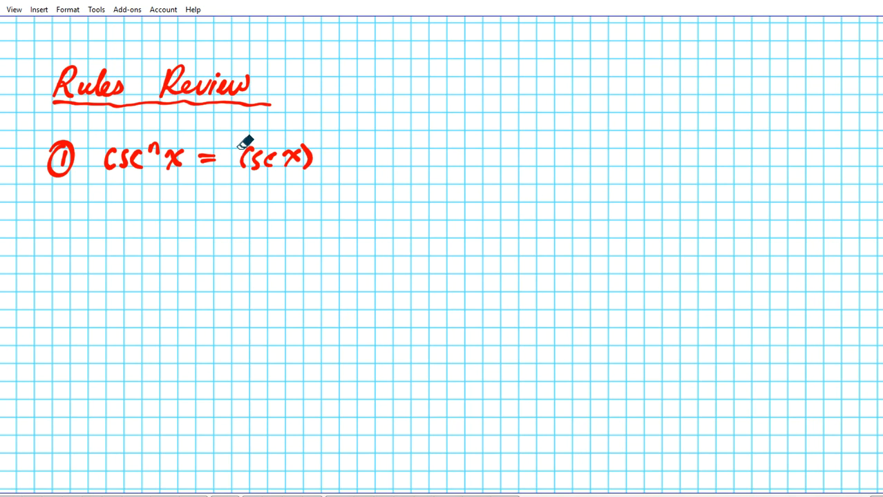
{"action": "left_click_drag", "start_coordinate": [246, 145], "coordinate": [320, 145]}
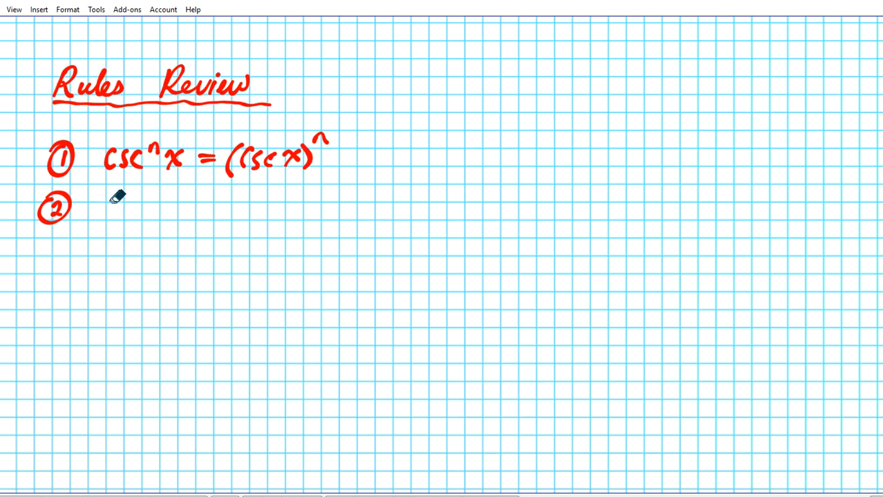
{"action": "left_click_drag", "start_coordinate": [104, 200], "coordinate": [103, 228]}
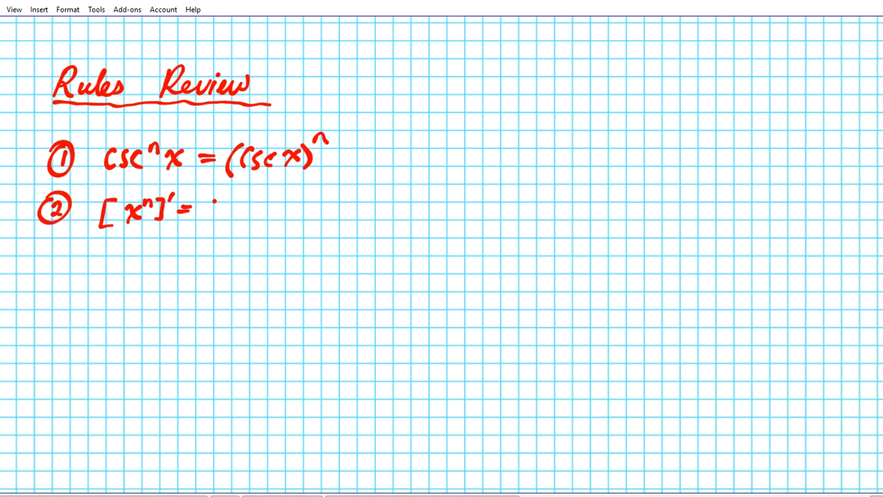
{"action": "left_click_drag", "start_coordinate": [210, 210], "coordinate": [277, 196]}
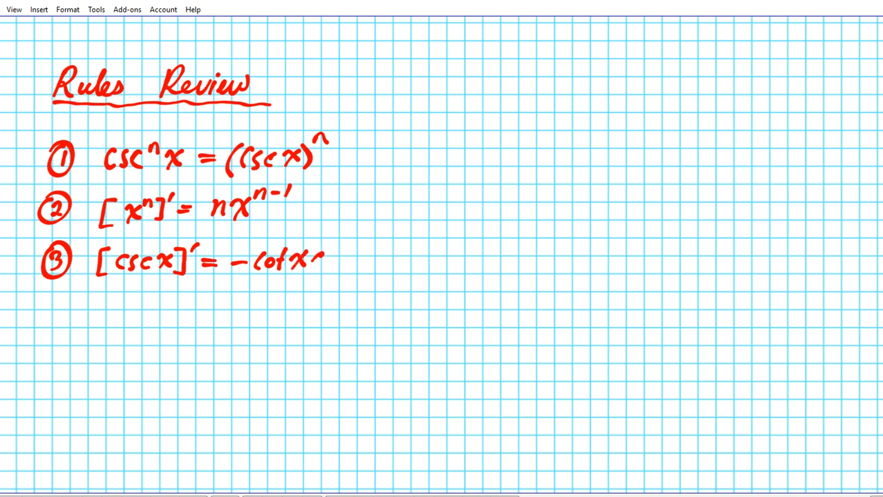
Step: Add rule 3, [csc x]' = -cot x csc x, and rule 4, the chain rule
{"action": "type", "text": "csc x"}
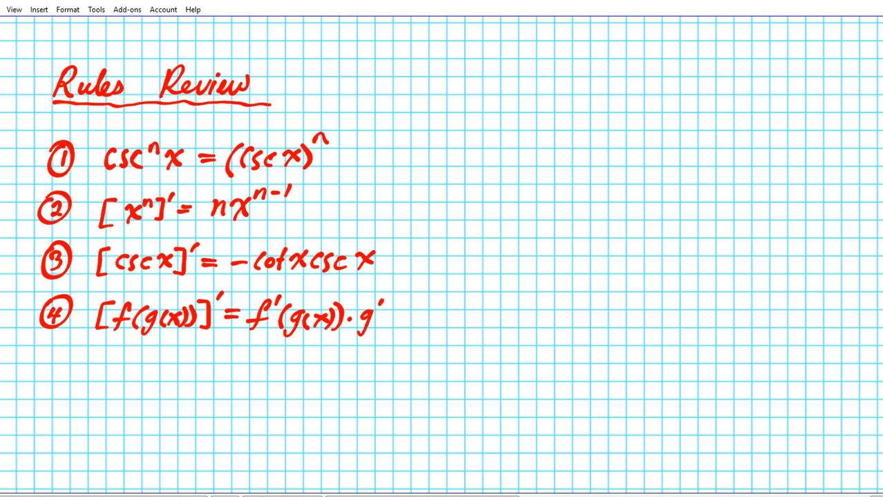
{"action": "type", "text": "(x)"}
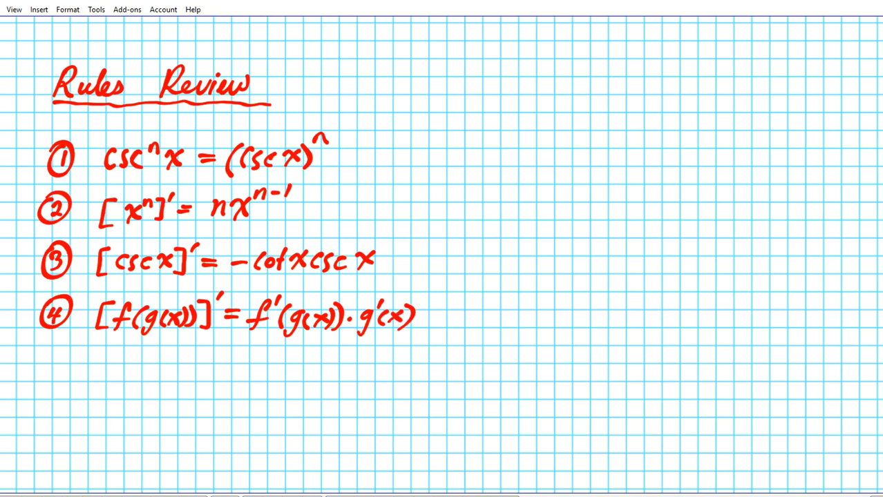
{"action": "mouse_move", "coordinate": [366, 297]}
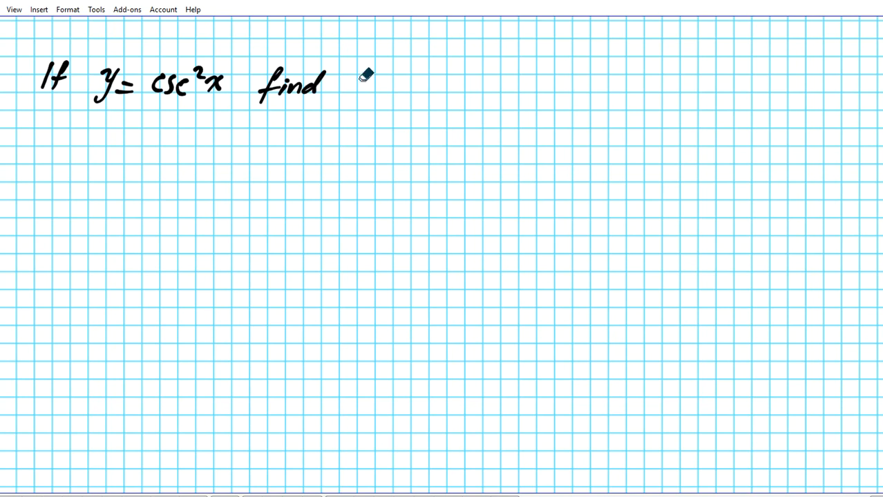
Step: Write the problem find dy/dx of y = csc²x, underline Solution, and rewrite y = (csc x)²
{"action": "left_click_drag", "start_coordinate": [345, 83], "coordinate": [380, 86]}
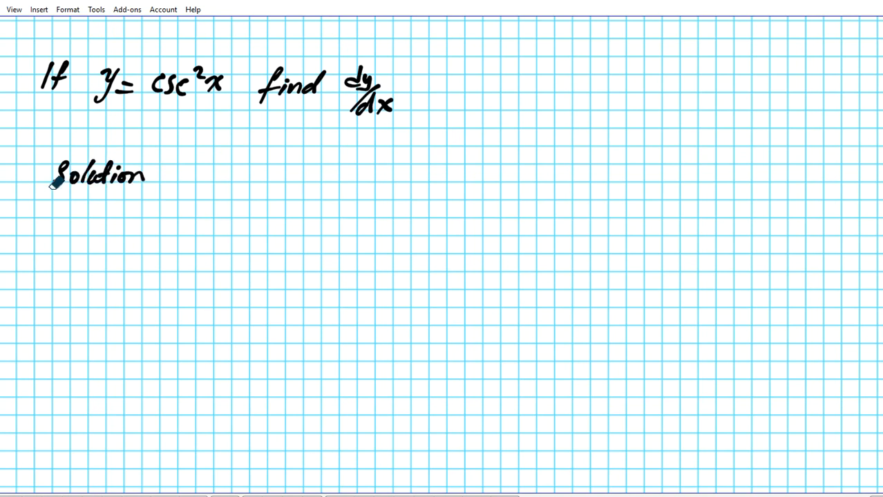
{"action": "left_click_drag", "start_coordinate": [52, 192], "coordinate": [145, 192]}
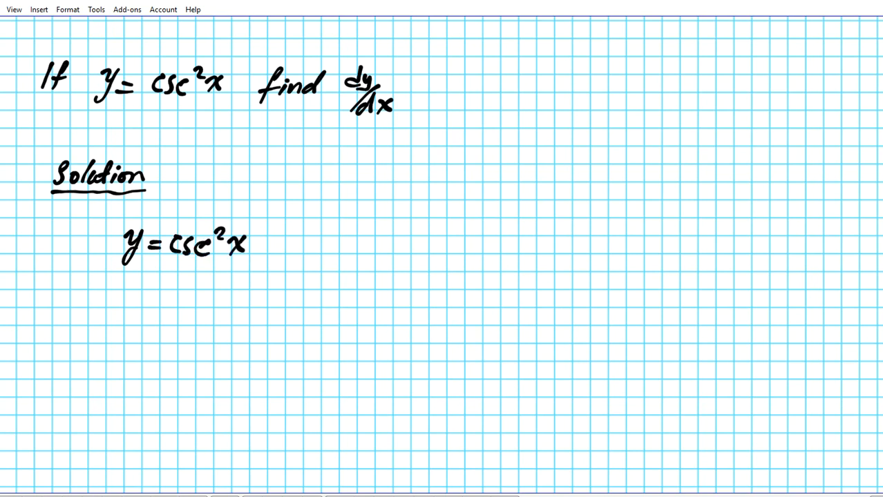
{"action": "mouse_move", "coordinate": [223, 325]}
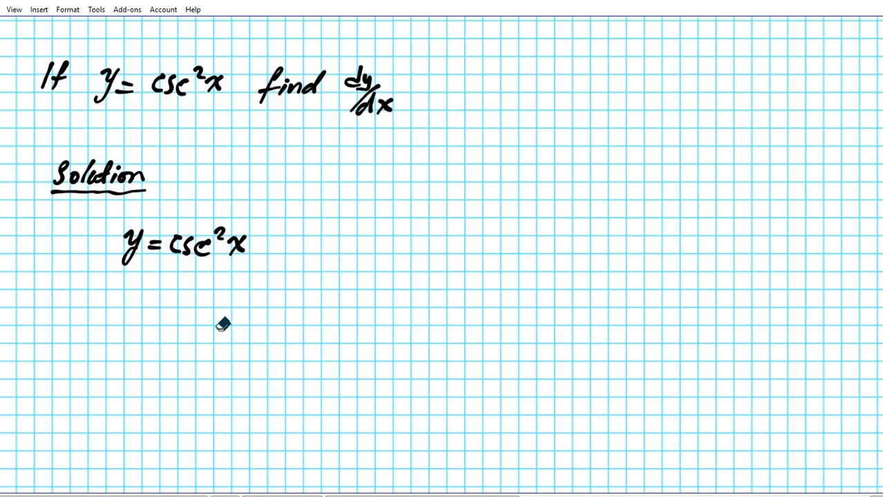
{"action": "mouse_move", "coordinate": [181, 267]}
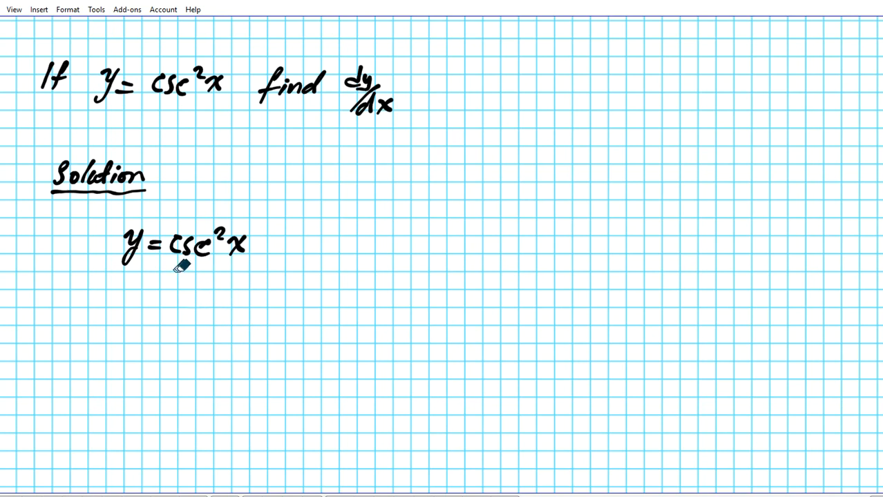
{"action": "mouse_move", "coordinate": [204, 270]}
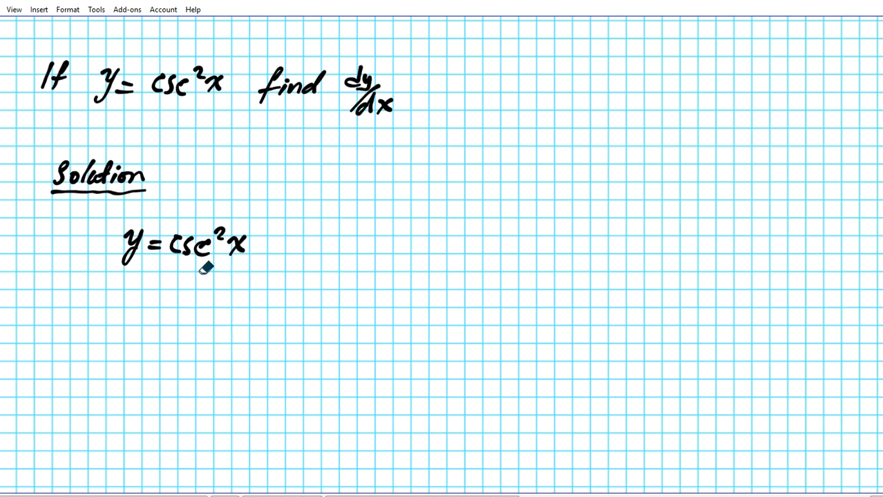
{"action": "mouse_move", "coordinate": [227, 297]}
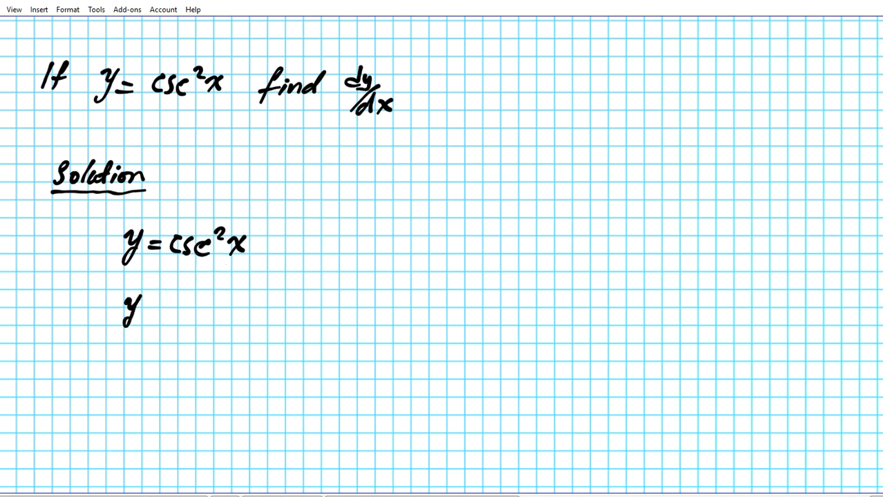
{"action": "type", "text": "= (cscx)^2"}
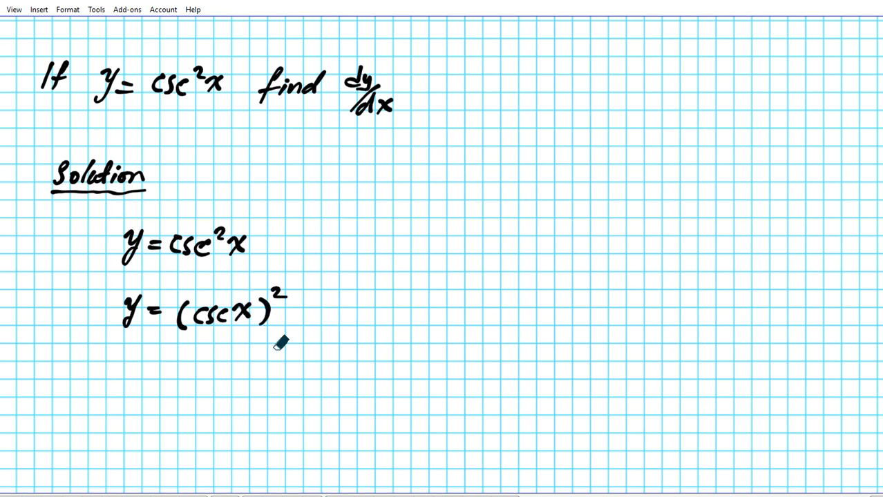
{"action": "mouse_move", "coordinate": [240, 349]}
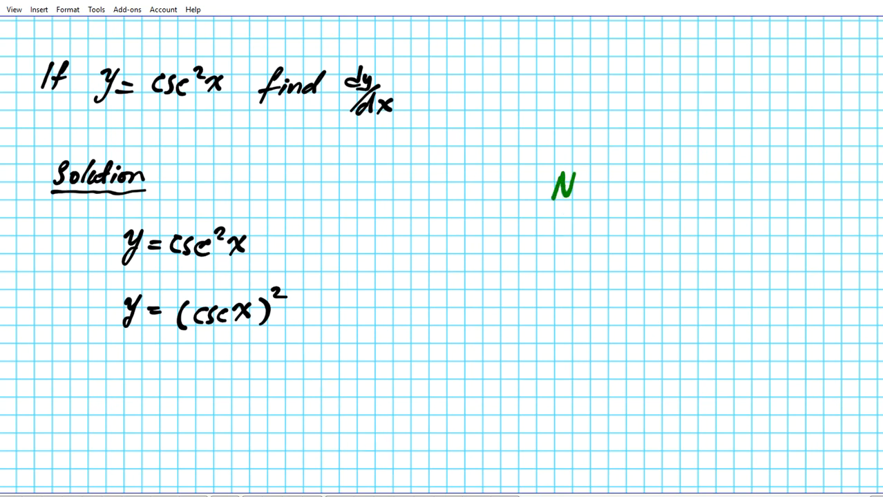
Step: Write a green Note on the right: sin³θ = (sinθ)³
{"action": "type", "text": "ote"}
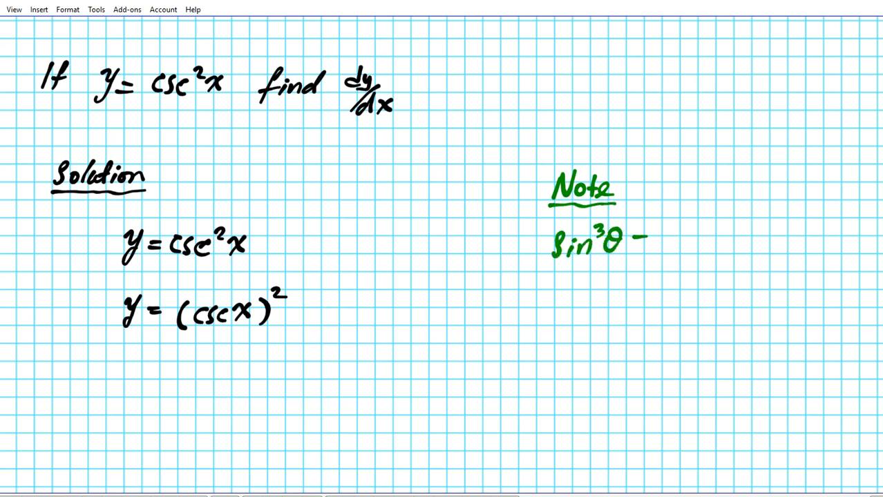
{"action": "type", "text": "= (("}
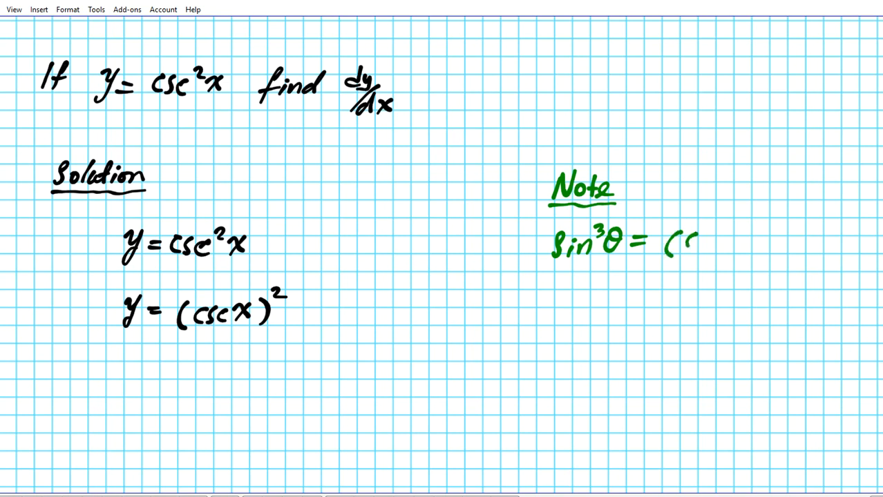
{"action": "type", "text": "(sinθ)³"}
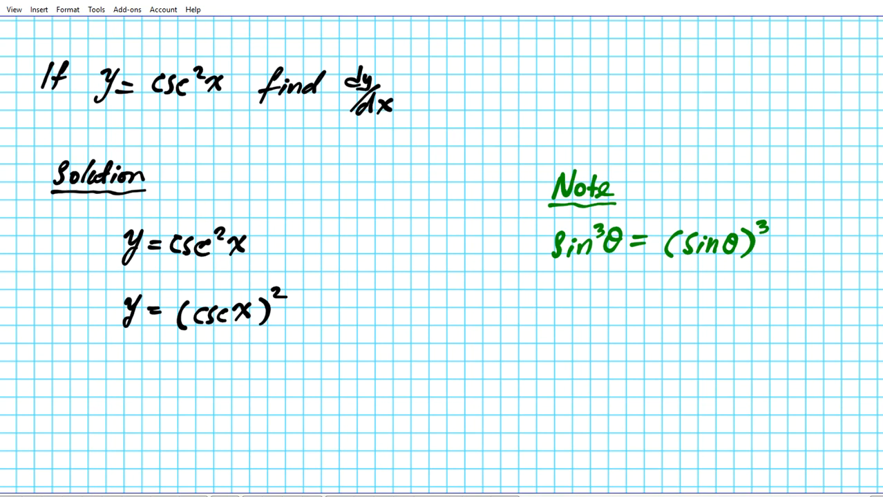
{"action": "mouse_move", "coordinate": [188, 351]}
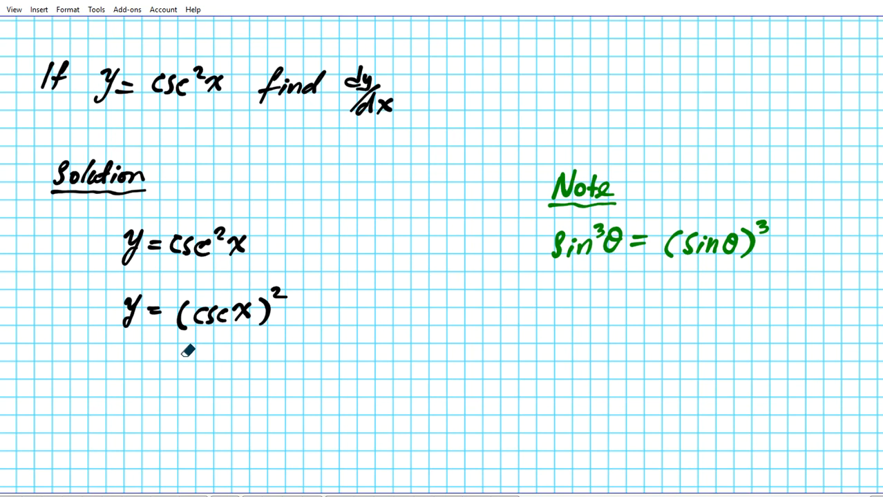
Step: Bracket (csc x)² into outer f(x) = x² in blue and inner g(x) = csc x in green with arrows
{"action": "left_click_drag", "start_coordinate": [97, 366], "coordinate": [182, 340]}
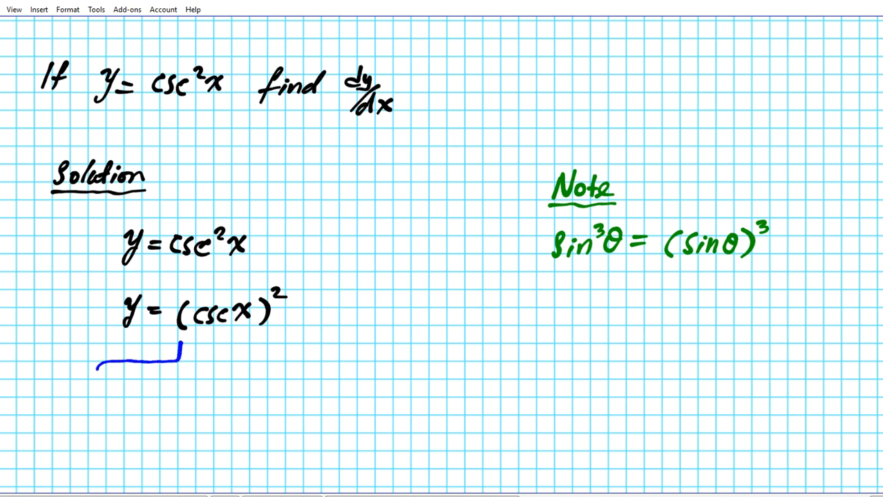
{"action": "left_click_drag", "start_coordinate": [96, 359], "coordinate": [102, 397]}
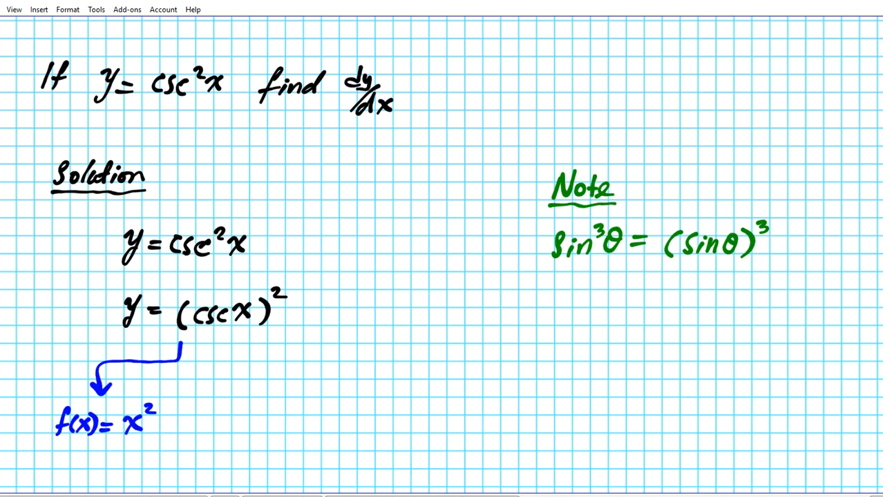
{"action": "left_click_drag", "start_coordinate": [191, 338], "coordinate": [260, 352]}
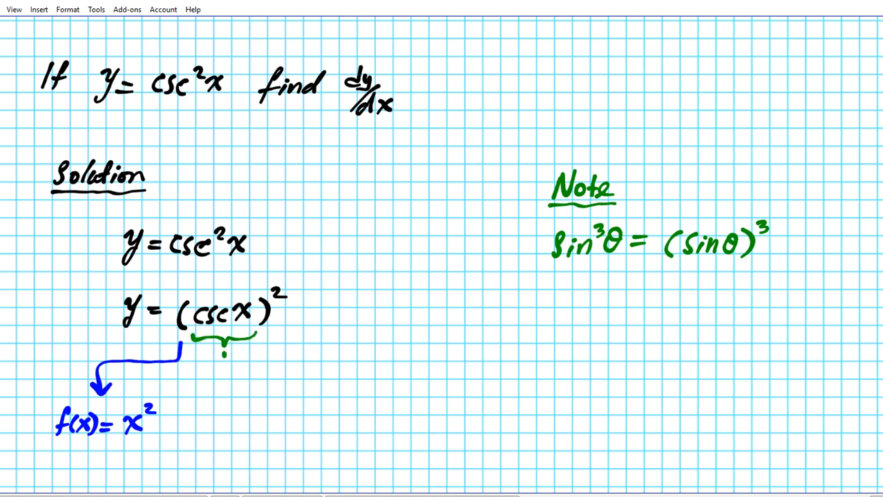
{"action": "left_click_drag", "start_coordinate": [224, 346], "coordinate": [318, 386]}
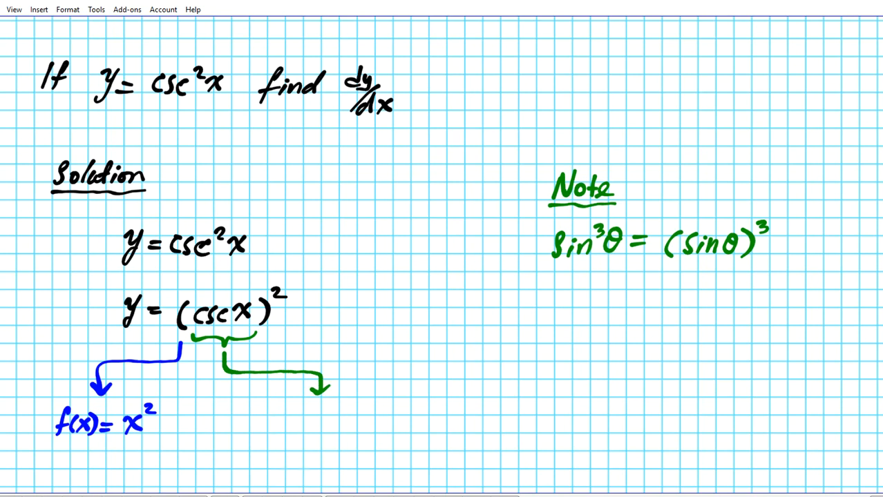
{"action": "type", "text": "g(x)= csc x"}
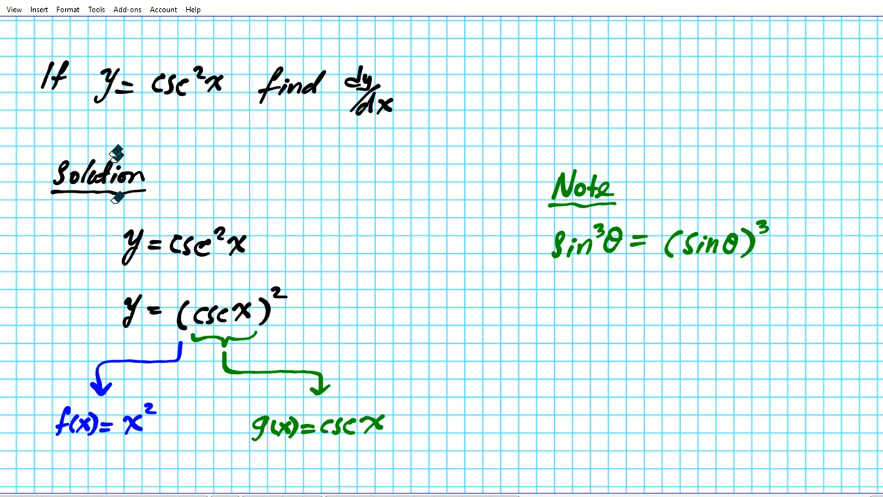
{"action": "scroll", "scroll_direction": "down", "scroll_amount": 3}
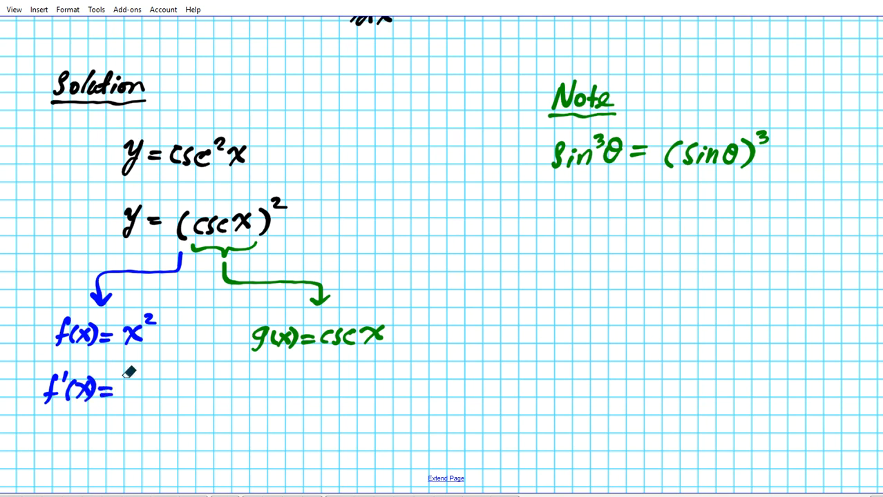
Step: Write the derivatives f'(x) = 2x and g'(x) = -cot x csc x beneath them
{"action": "left_click_drag", "start_coordinate": [117, 386], "coordinate": [155, 387]}
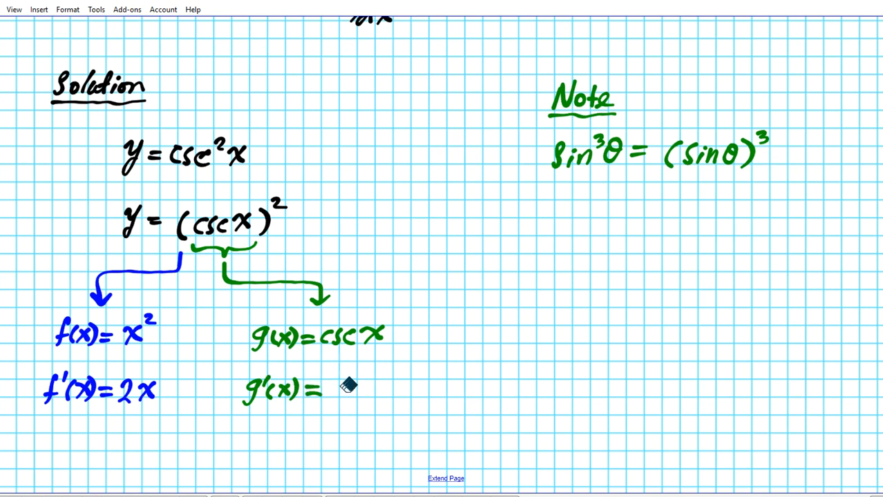
{"action": "mouse_move", "coordinate": [351, 370]}
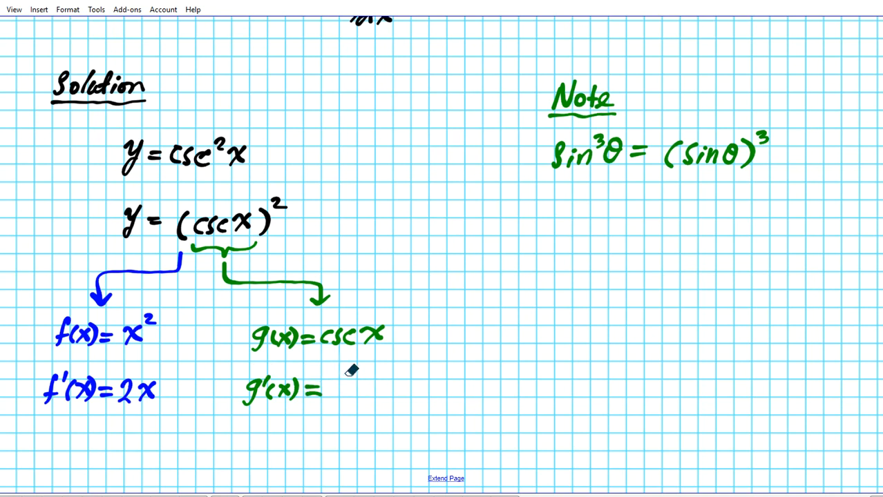
{"action": "mouse_move", "coordinate": [331, 353]}
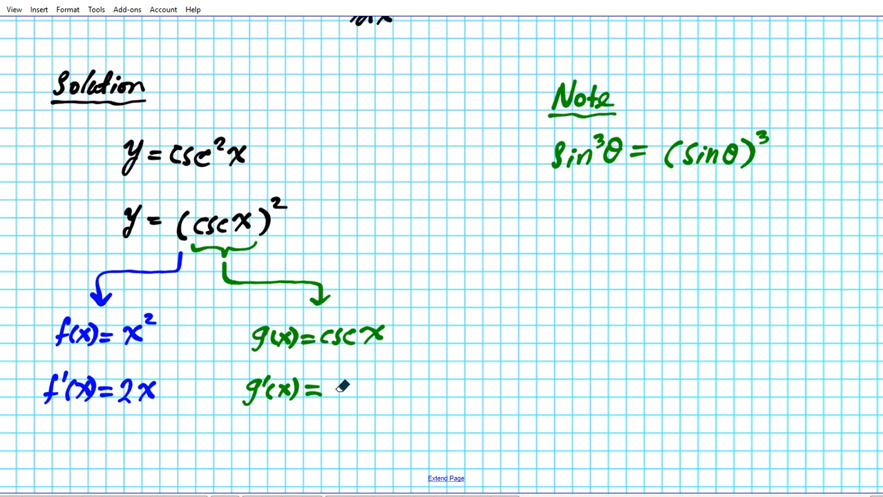
{"action": "left_click", "coordinate": [345, 390]}
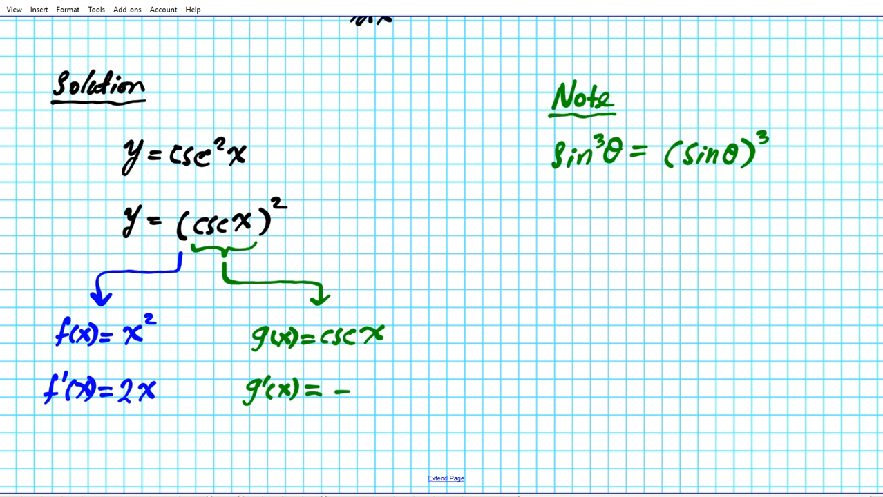
{"action": "type", "text": "cotx cscx"}
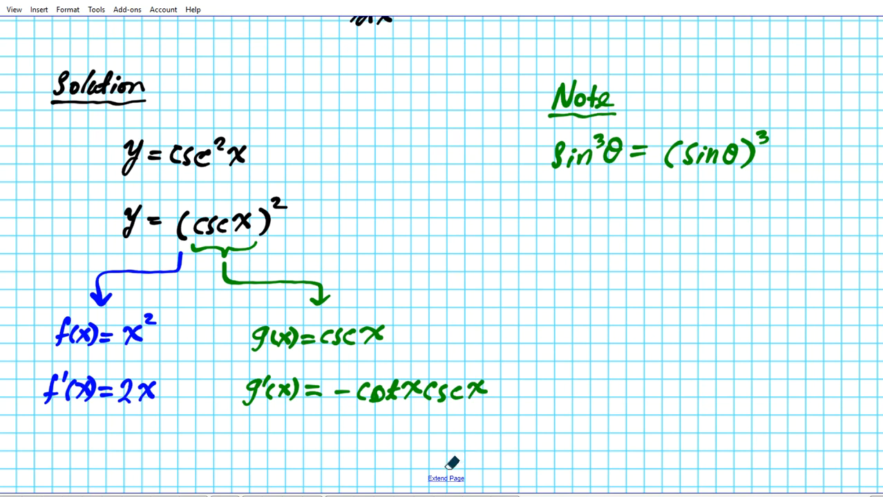
{"action": "scroll", "scroll_direction": "down", "scroll_amount": 3}
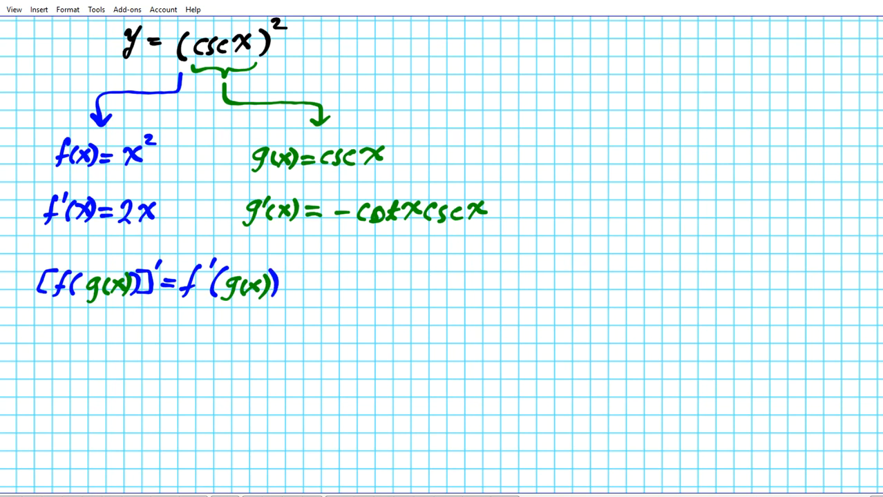
Step: Finish the chain rule line [f(g(x))]' = f'(g(x))·g'(x)
{"action": "type", "text": "·g"}
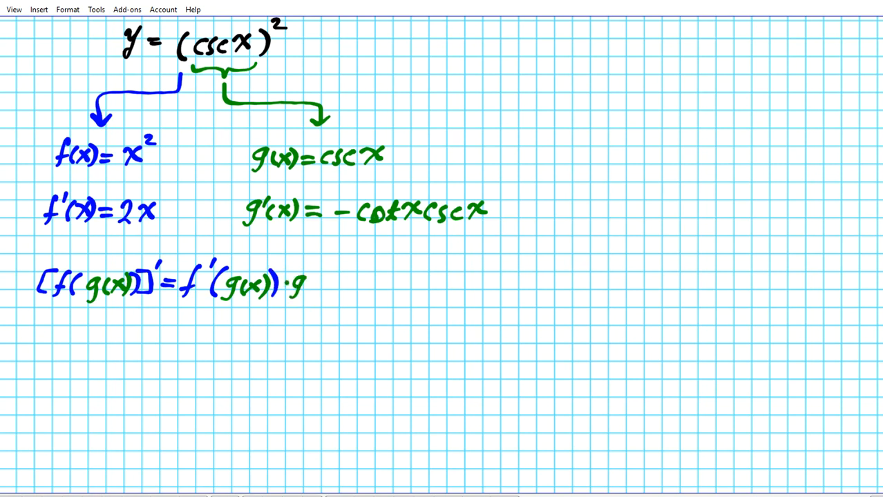
{"action": "type", "text": "'(x)"}
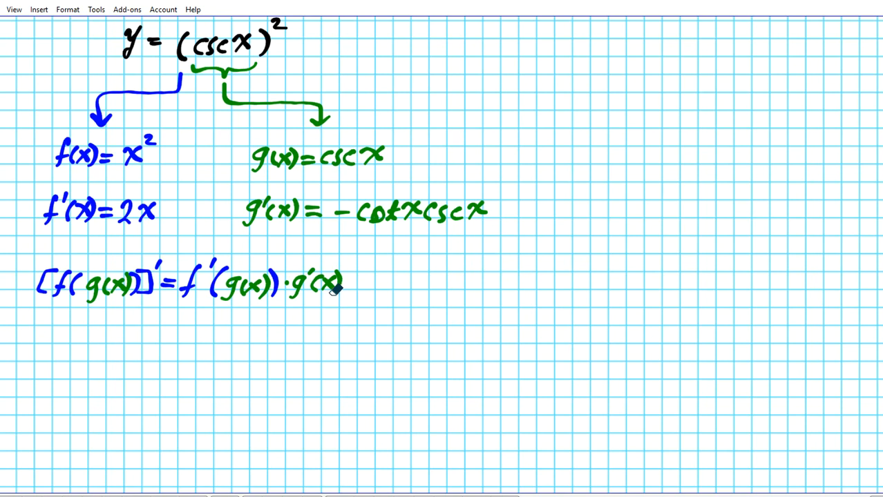
{"action": "mouse_move", "coordinate": [251, 181]}
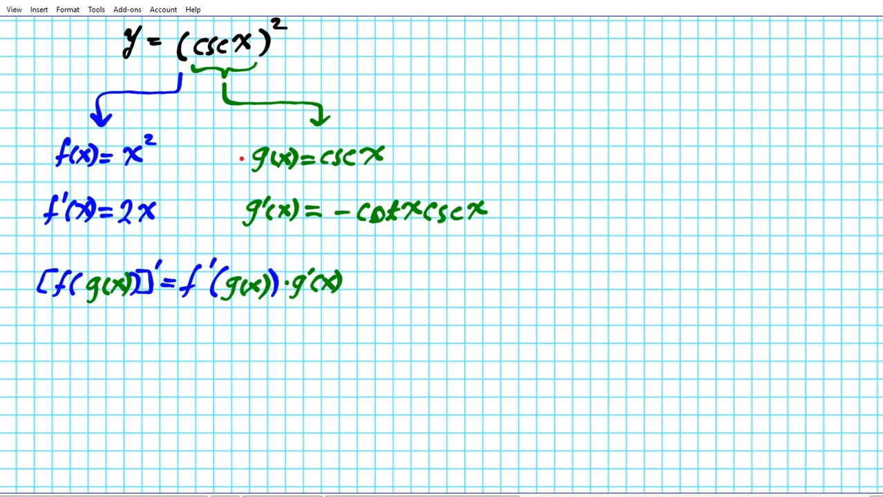
Step: In red, arrow csc x into the x of 2x, cross it out, and underline f'(g(x)) and g'(x)
{"action": "left_click_drag", "start_coordinate": [159, 238], "coordinate": [242, 152]}
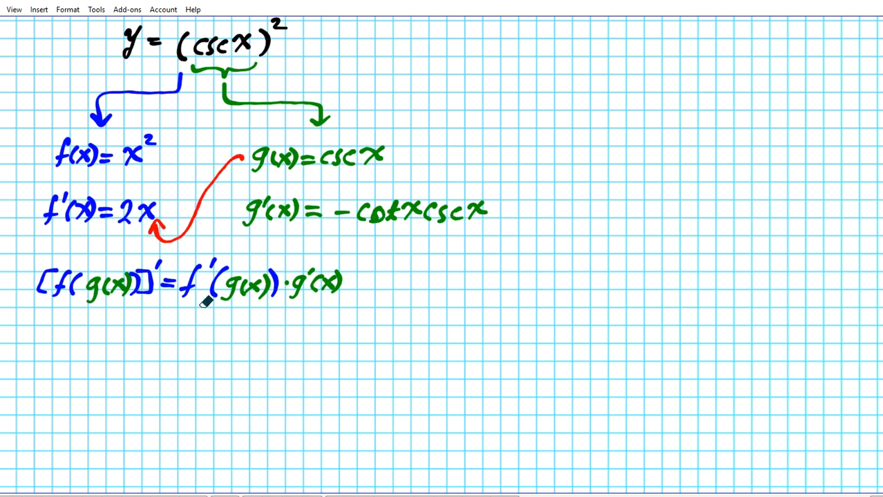
{"action": "left_click_drag", "start_coordinate": [185, 312], "coordinate": [268, 311]}
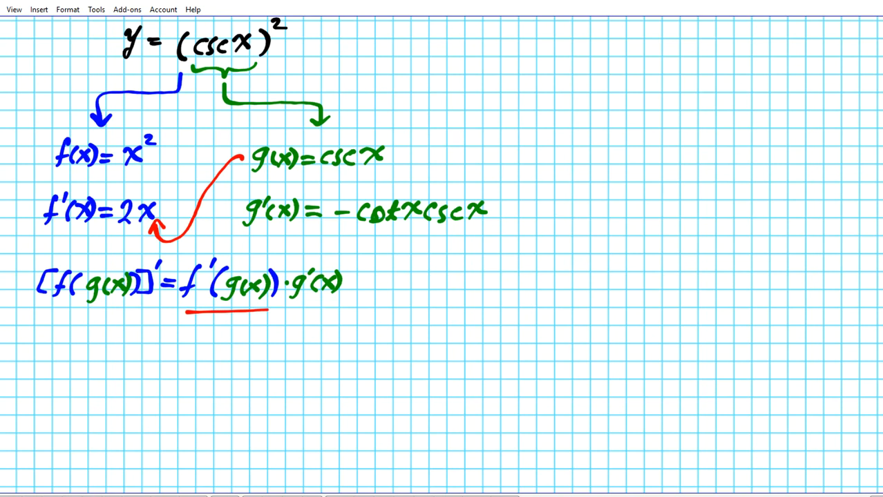
{"action": "left_click", "coordinate": [199, 242]}
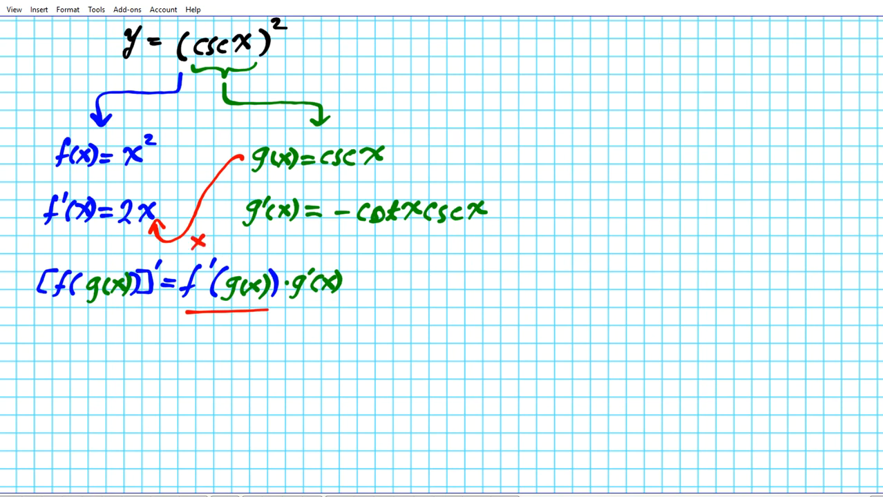
{"action": "left_click_drag", "start_coordinate": [487, 232], "coordinate": [512, 219]}
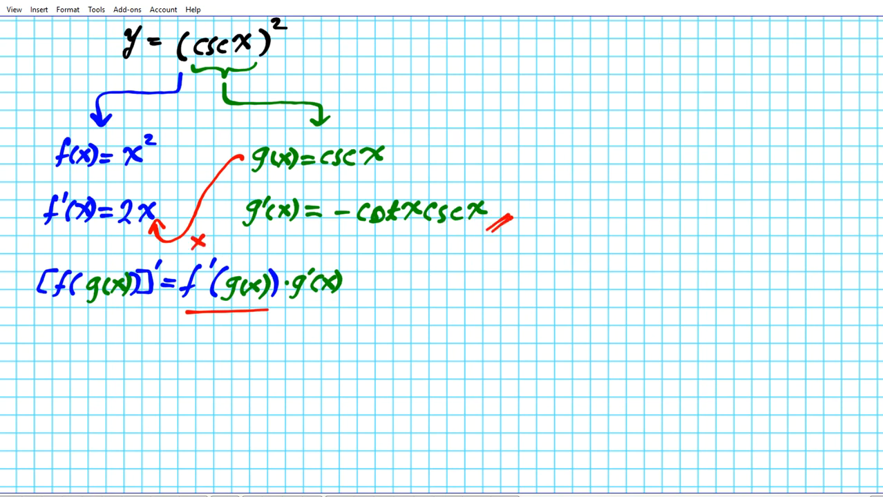
{"action": "left_click_drag", "start_coordinate": [290, 304], "coordinate": [334, 304]}
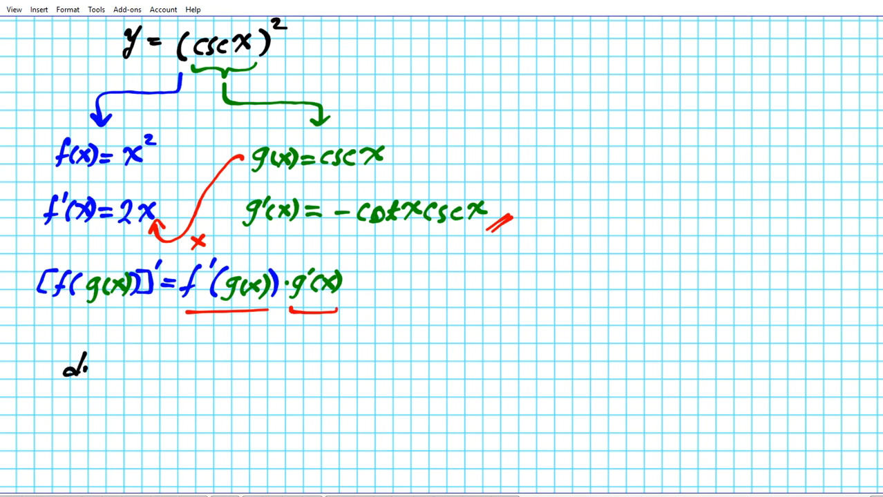
Step: Write dy/dx = 2(csc x) · -cot x csc x in blue and green
{"action": "type", "text": "dy/dx = 2("}
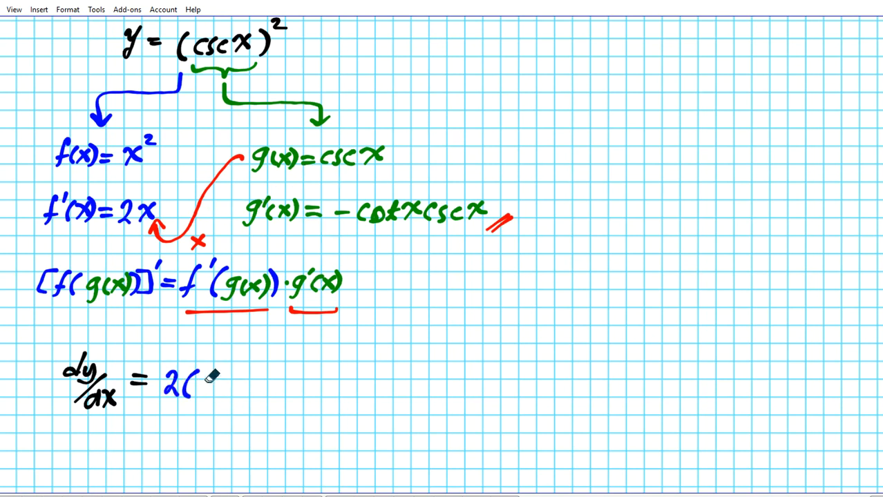
{"action": "type", "text": "cscx)·-"}
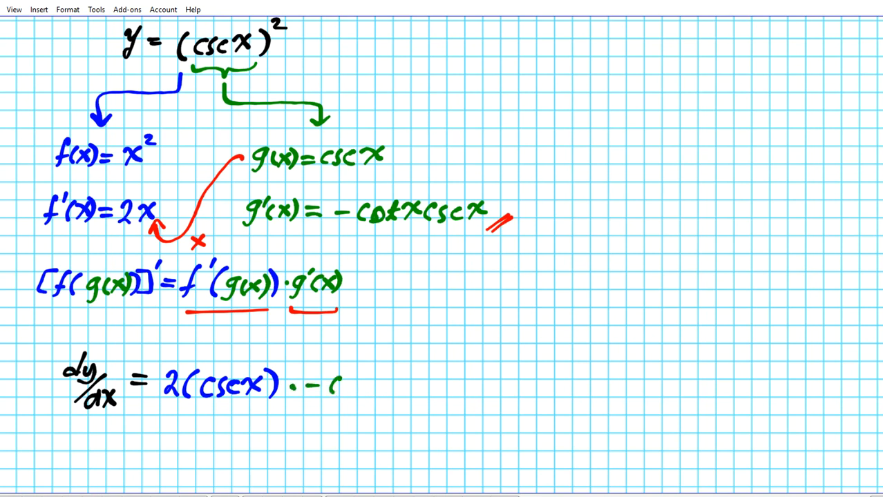
{"action": "type", "text": "cotx cscx"}
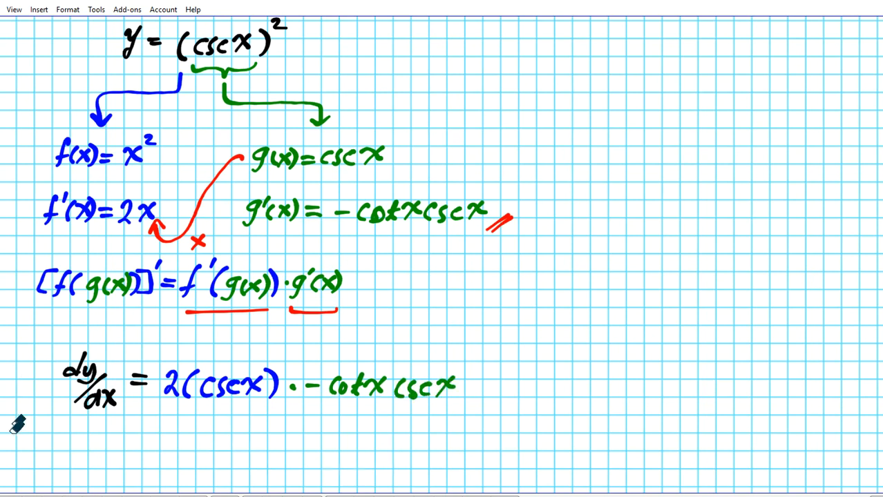
{"action": "scroll", "scroll_direction": "down", "scroll_amount": 3}
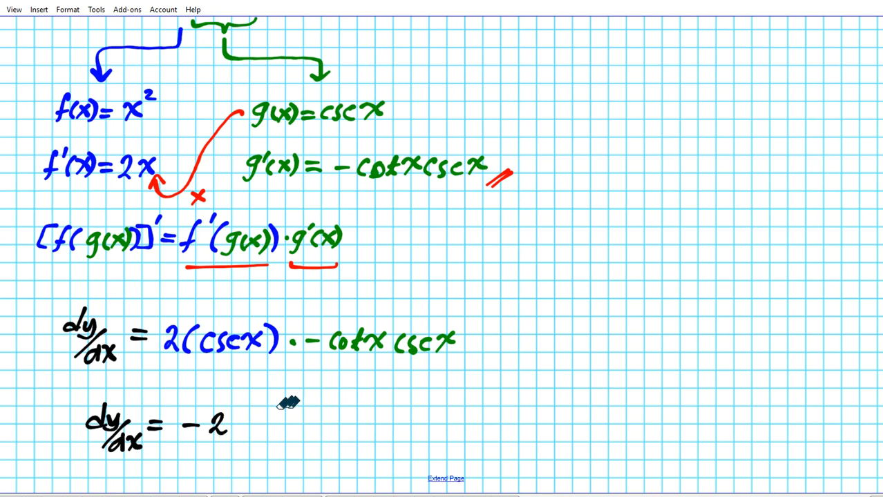
Step: Write the final answer dy/dx = -2cot x csc²x, underlining both csc x factors in purple
{"action": "type", "text": "cot"}
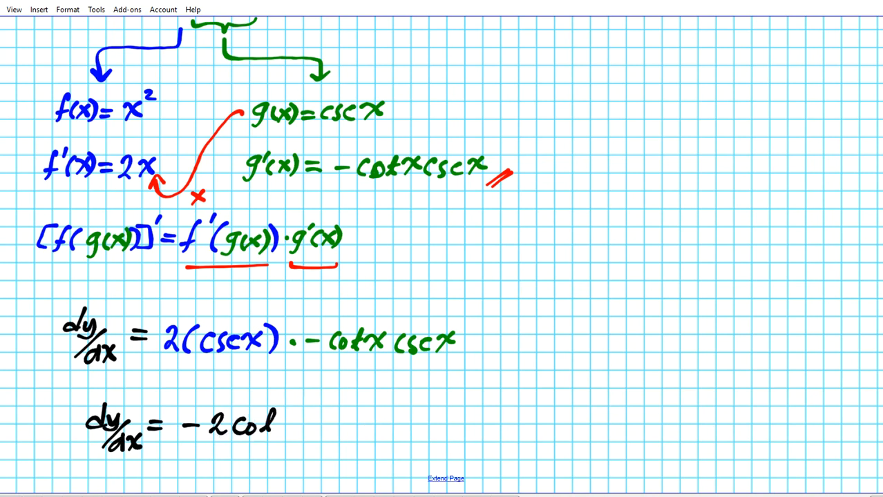
{"action": "type", "text": "tx"}
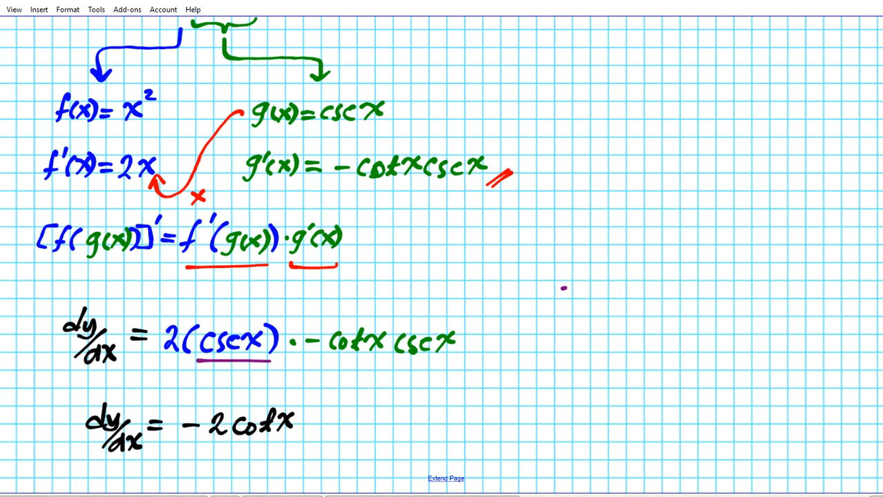
{"action": "left_click_drag", "start_coordinate": [390, 362], "coordinate": [448, 362]}
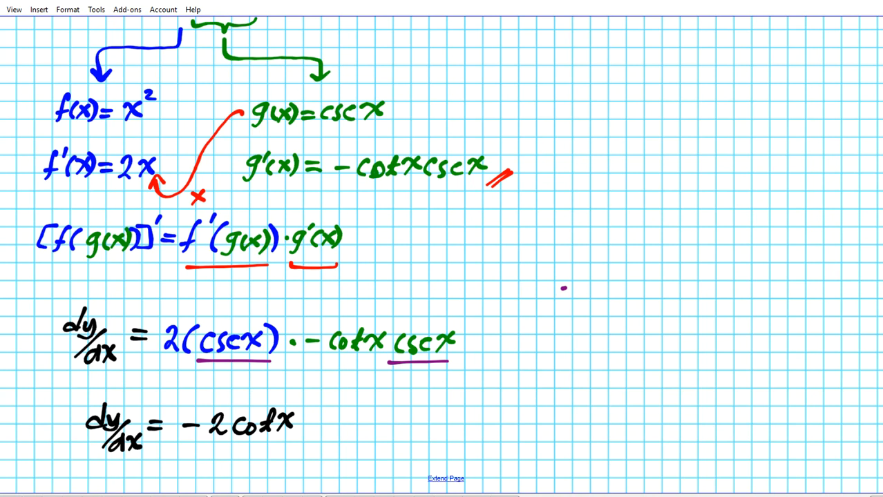
{"action": "left_click", "coordinate": [315, 418]}
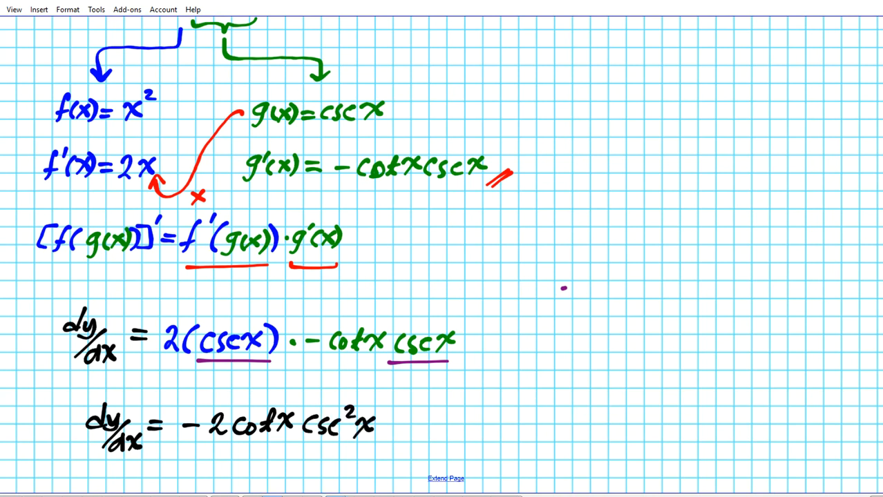
{"action": "mouse_move", "coordinate": [86, 384]}
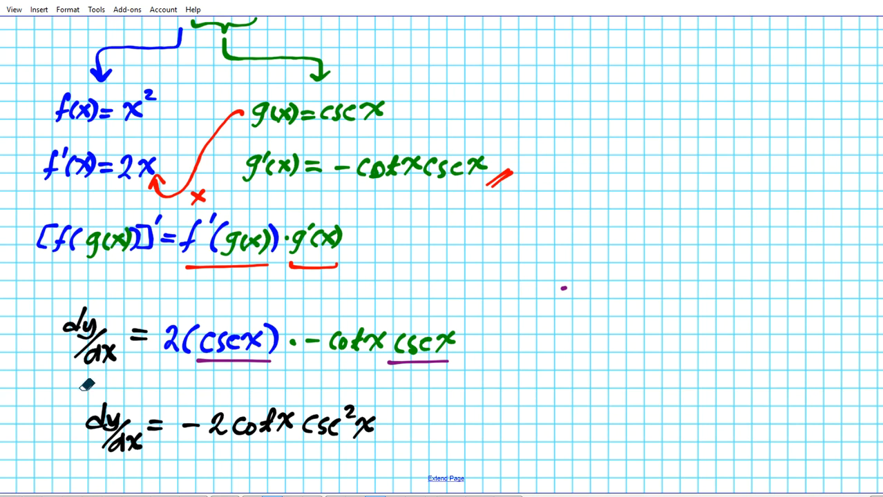
{"action": "left_click_drag", "start_coordinate": [83, 386], "coordinate": [381, 467]}
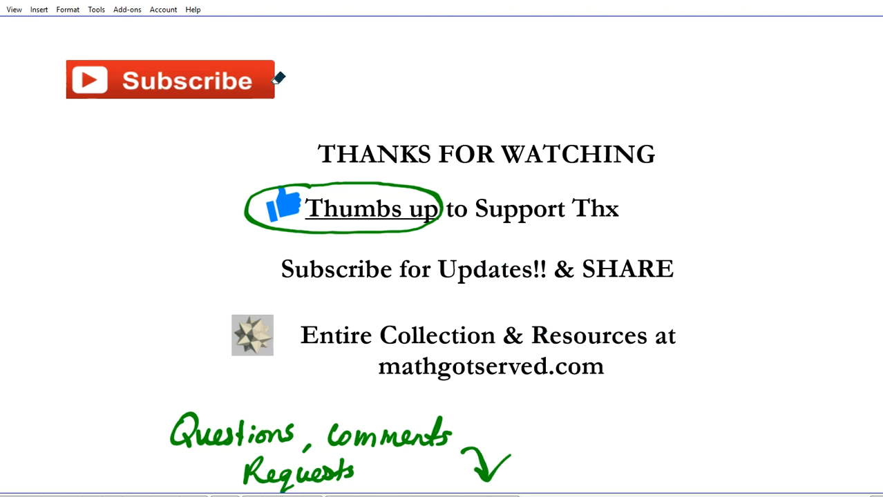
Step: Draw an arrow curving down from the Subscribe button on the closing slide
{"action": "left_click_drag", "start_coordinate": [276, 76], "coordinate": [235, 127]}
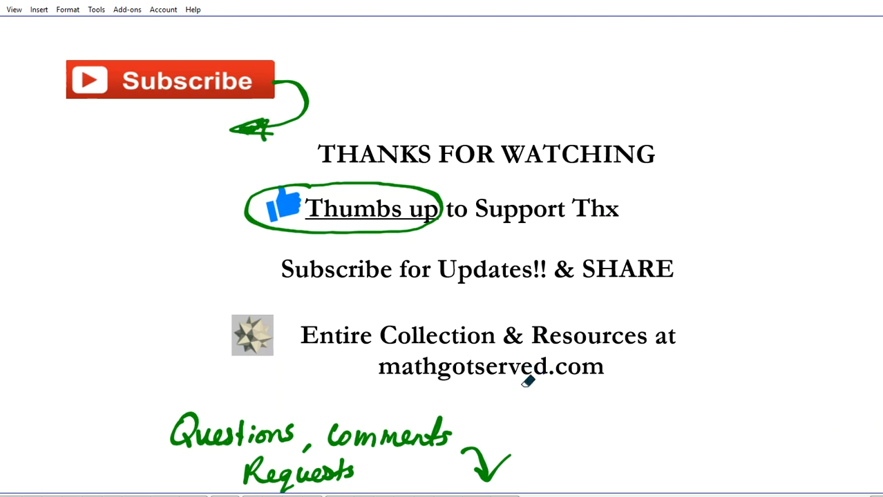